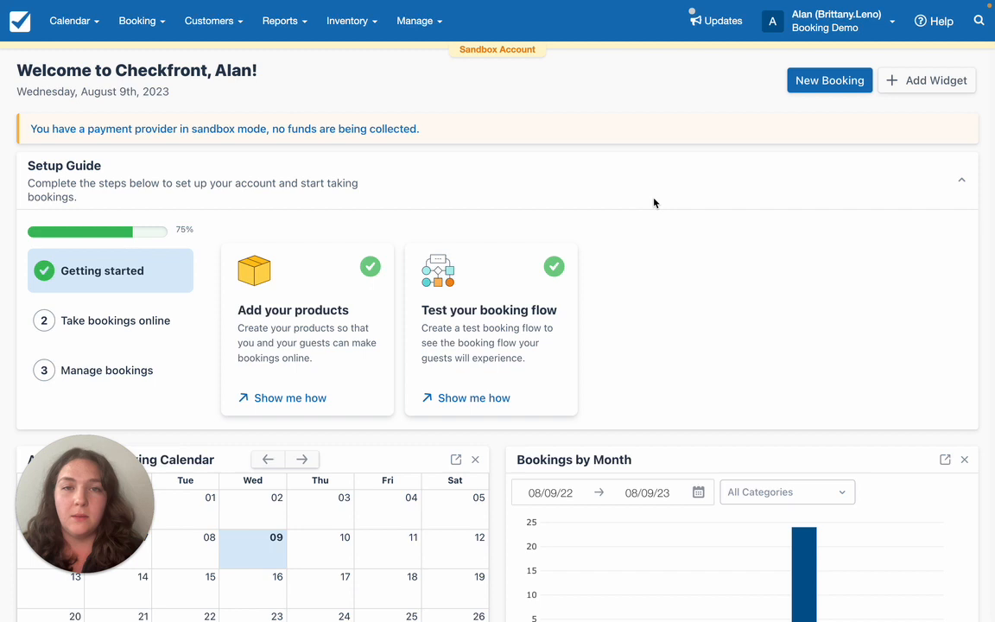
pyautogui.moveTo(615, 200)
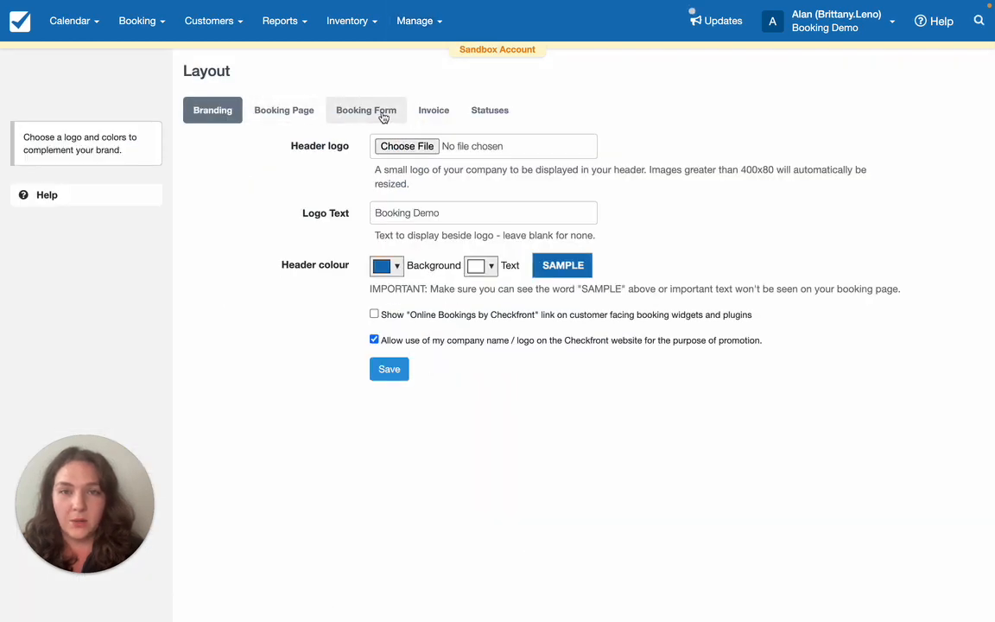
# Begin adding a new field from the Booking Form settings
pyautogui.click(366, 110)
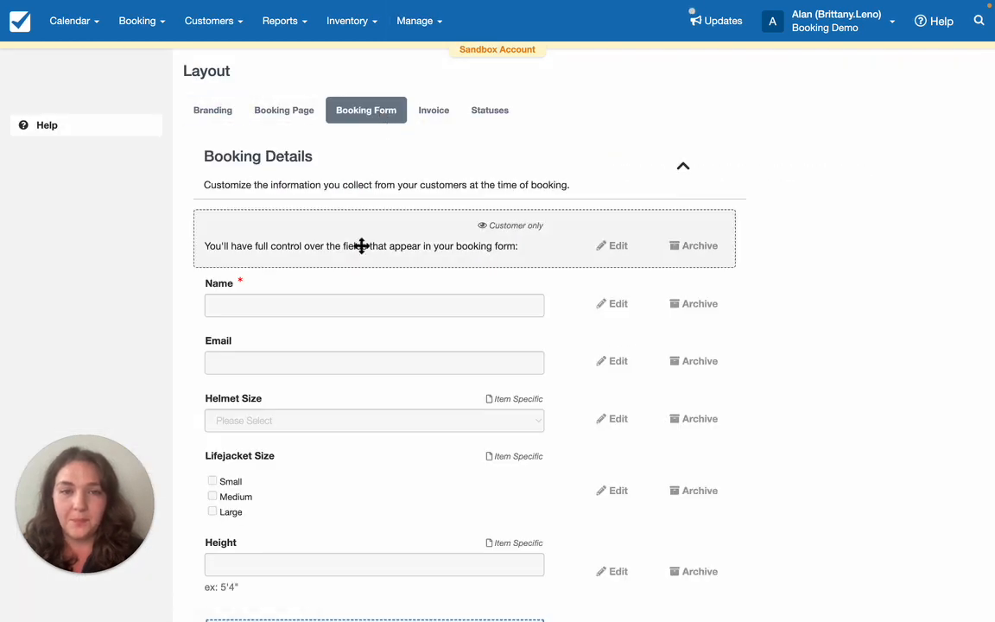
pyautogui.scroll(-3)
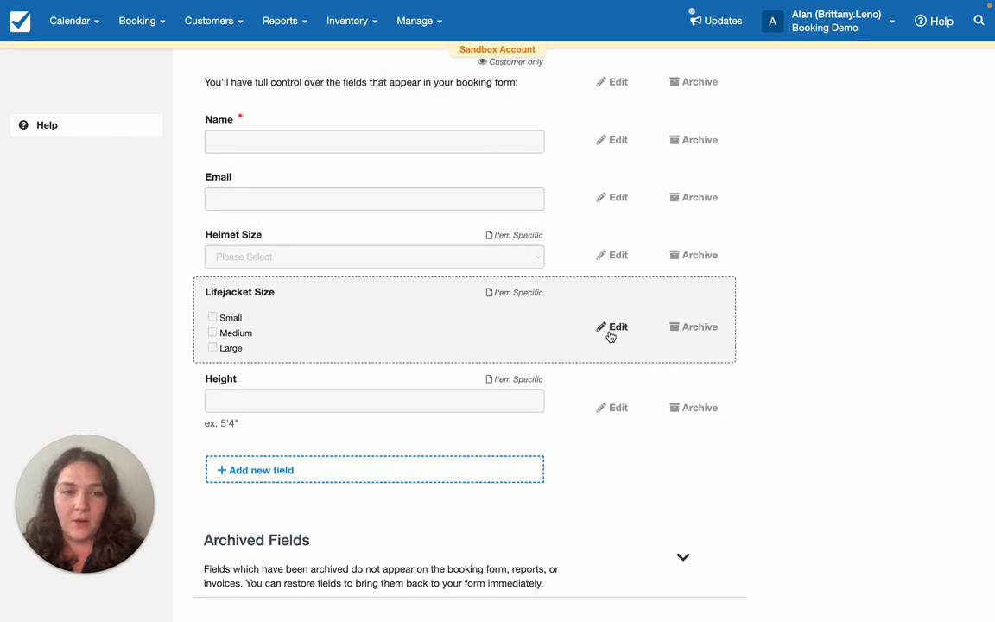
pyautogui.moveTo(366, 470)
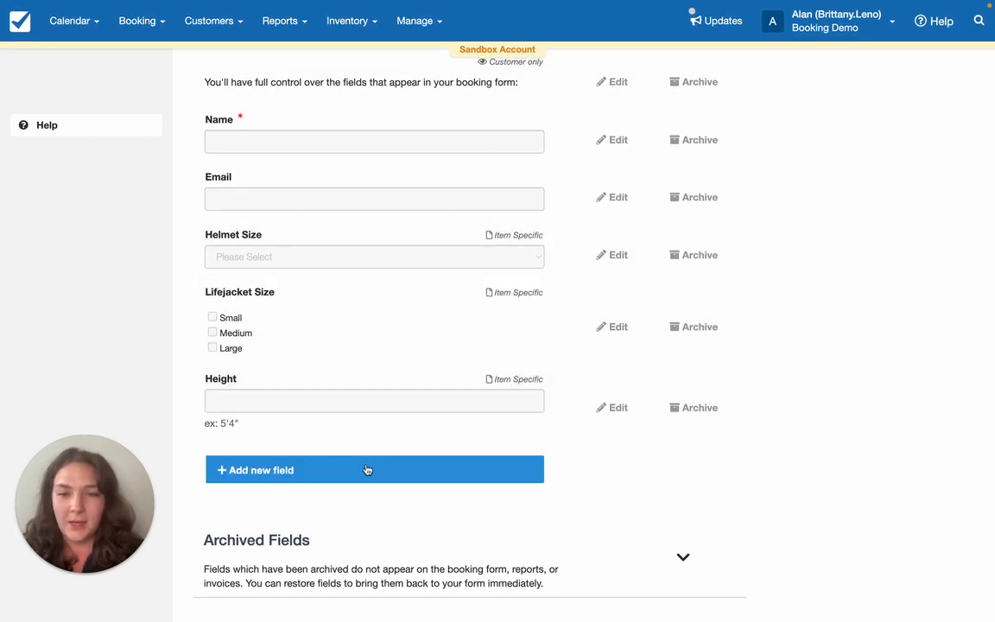
pyautogui.click(366, 470)
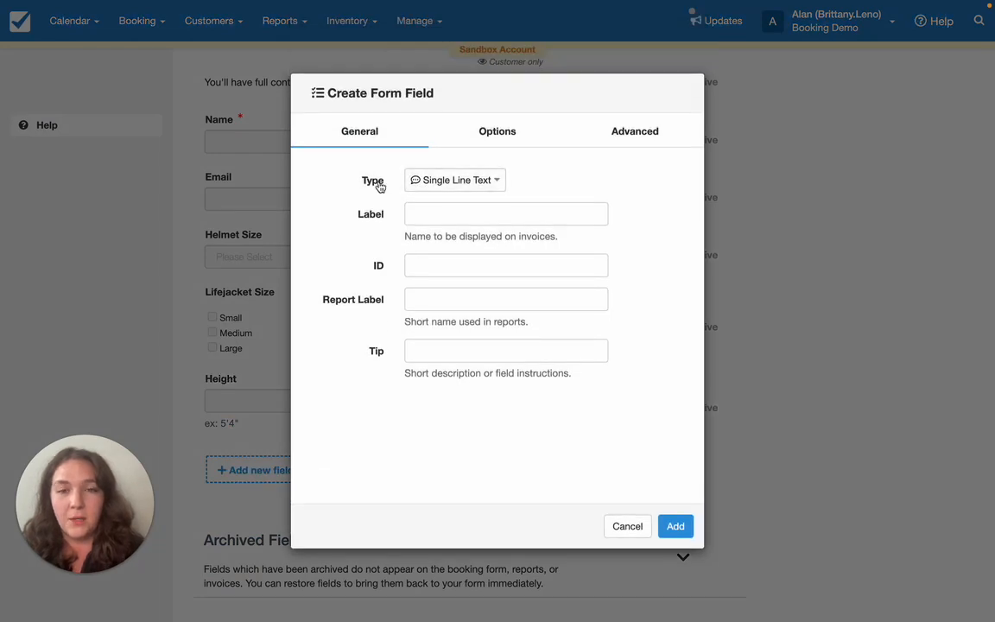
# Choose Dropdown Select as the new field's type
pyautogui.click(454, 180)
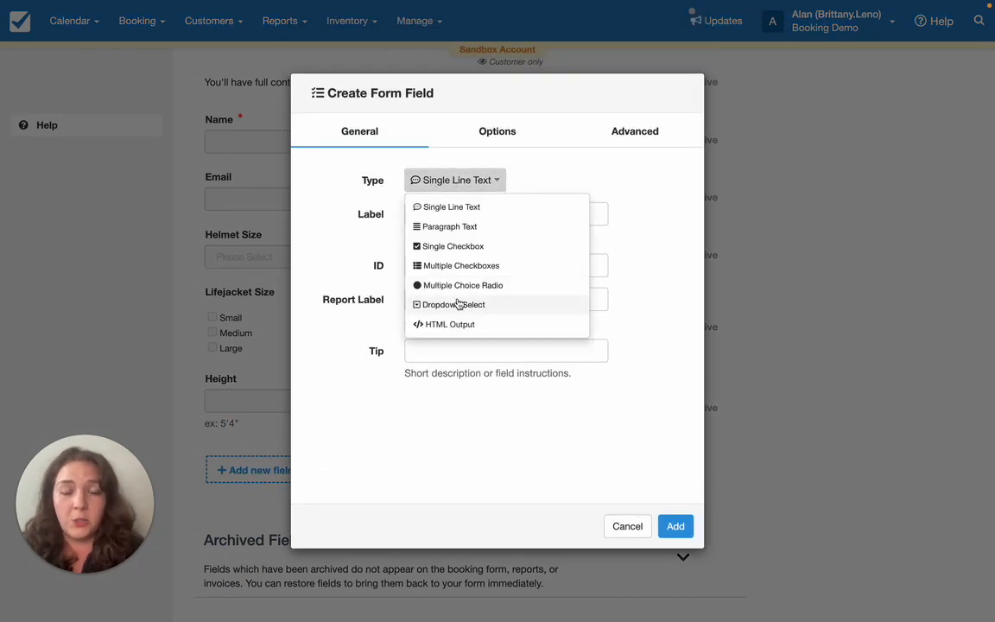
pyautogui.moveTo(450, 227)
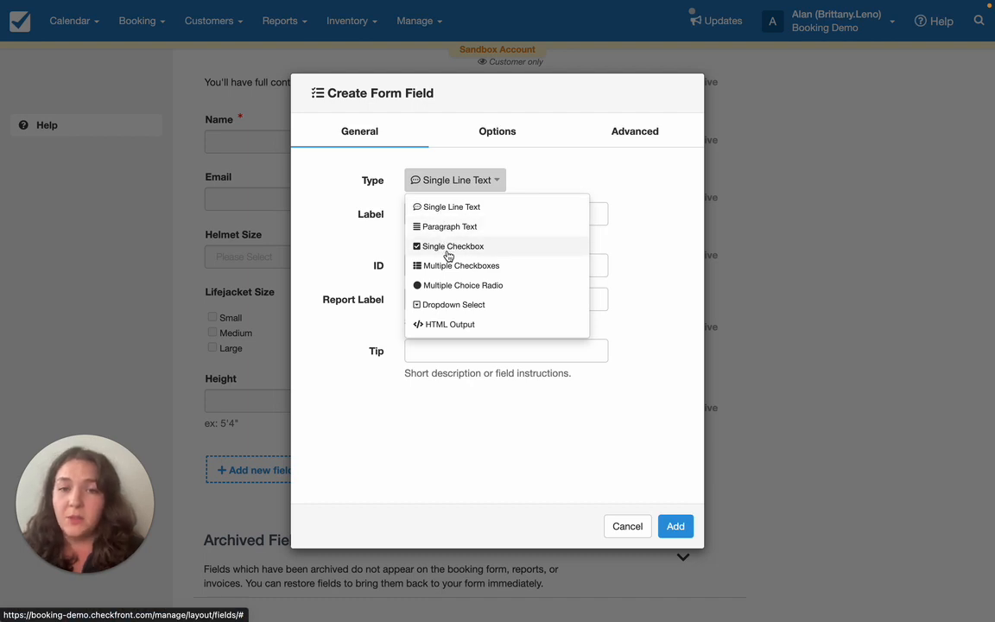
pyautogui.moveTo(459, 266)
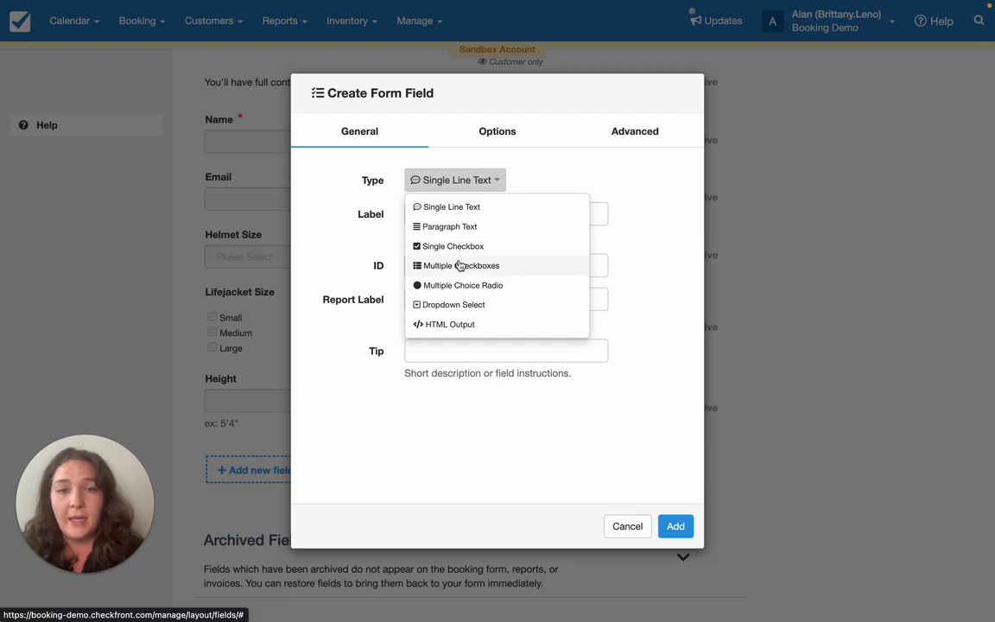
pyautogui.moveTo(487, 298)
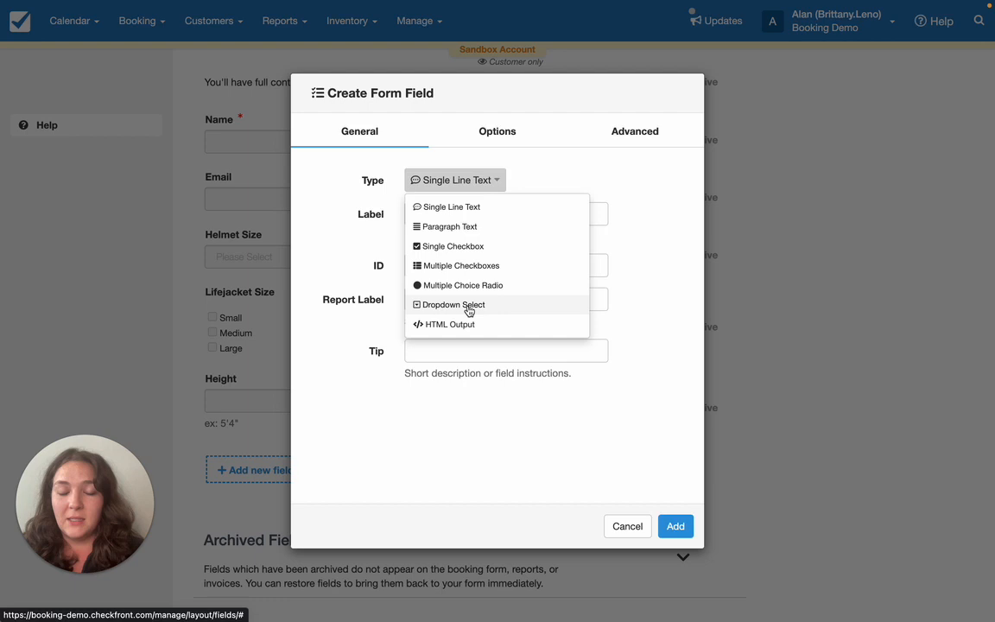
pyautogui.click(454, 303)
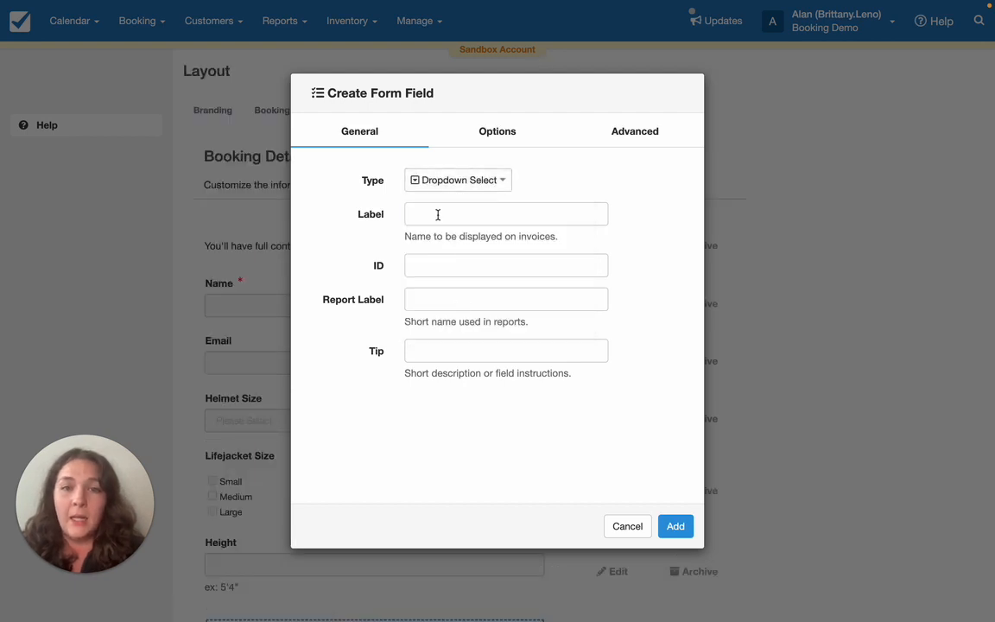
# Label the field 'Experience Level?' so its ID fills as experience_level
pyautogui.click(504, 214)
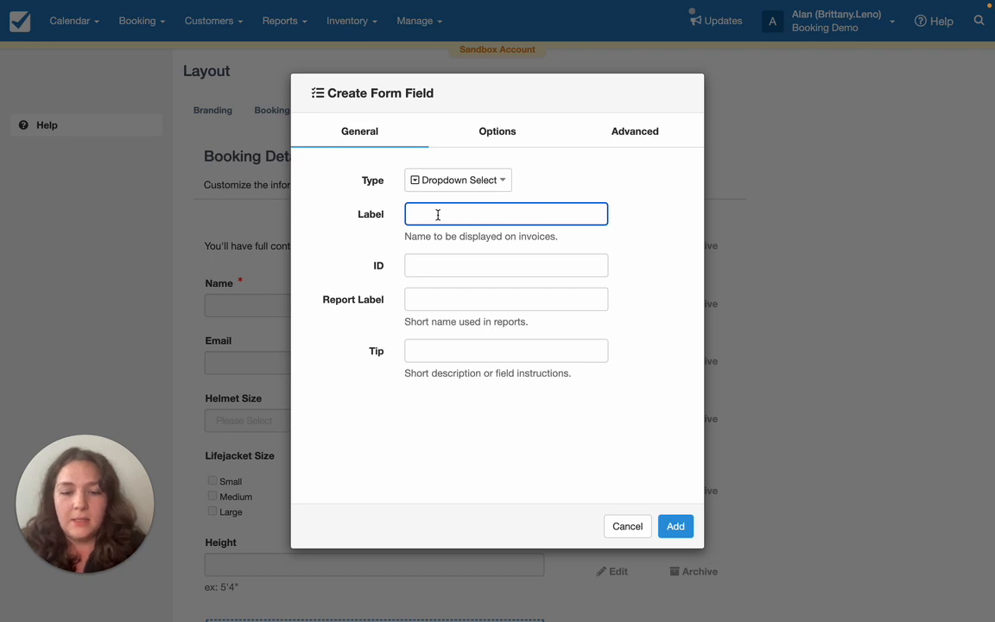
pyautogui.write('Expreince')
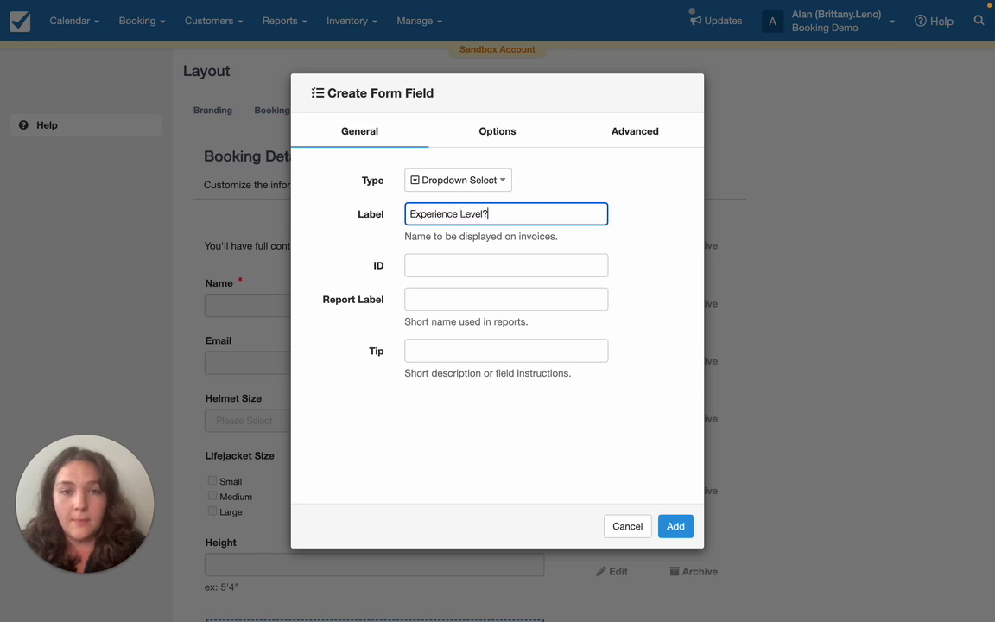
pyautogui.click(504, 350)
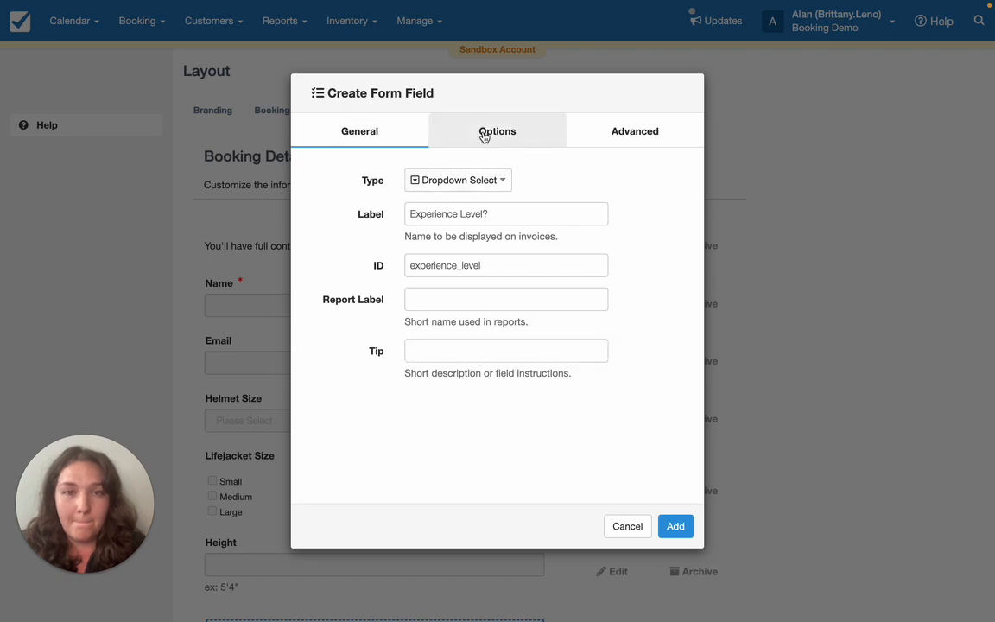
# Make the field required for customers and shown on their invoices
pyautogui.click(498, 131)
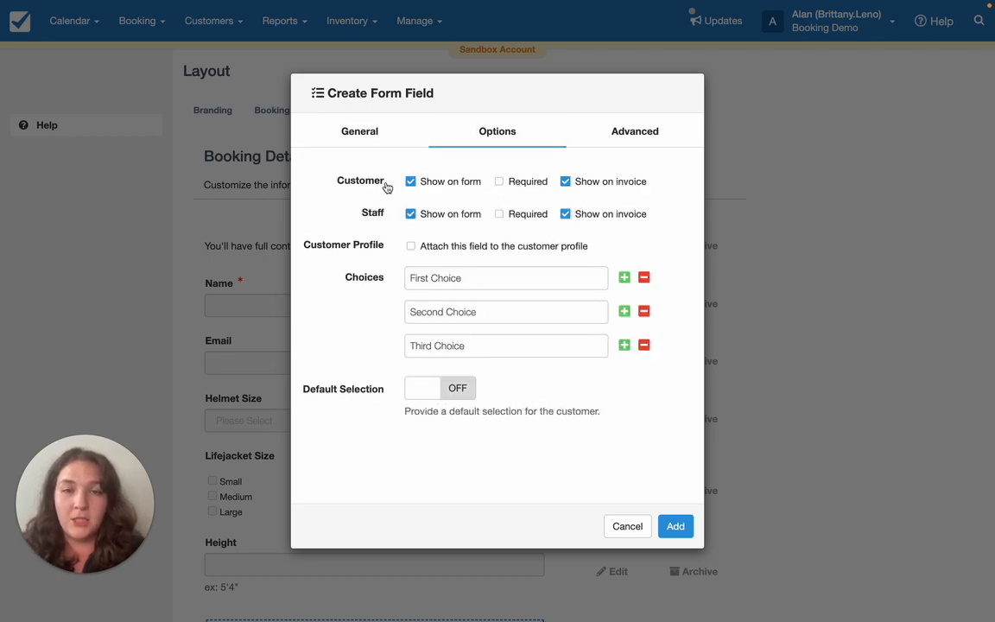
pyautogui.moveTo(433, 186)
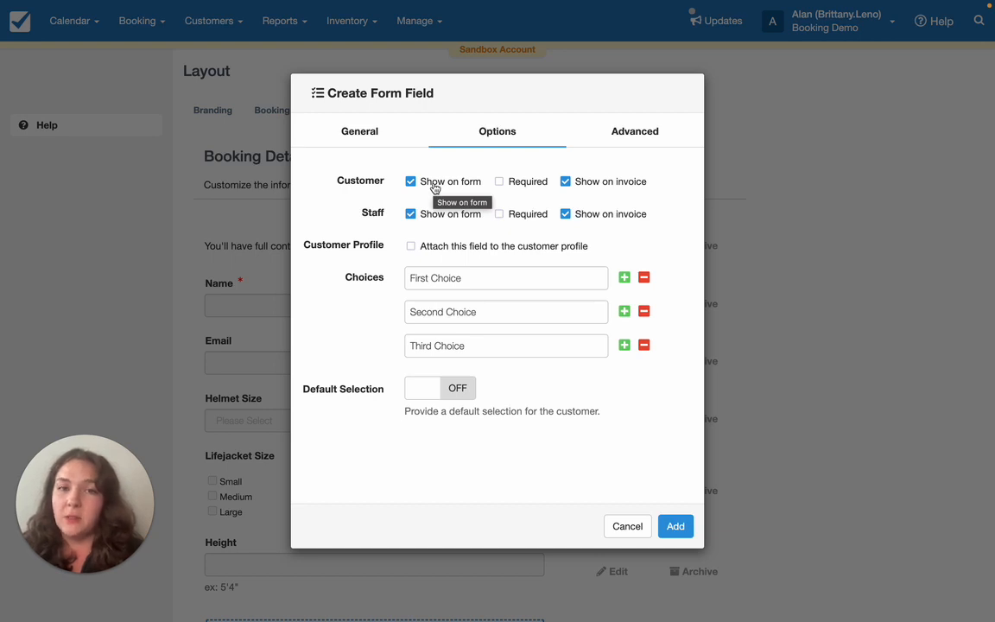
pyautogui.moveTo(544, 181)
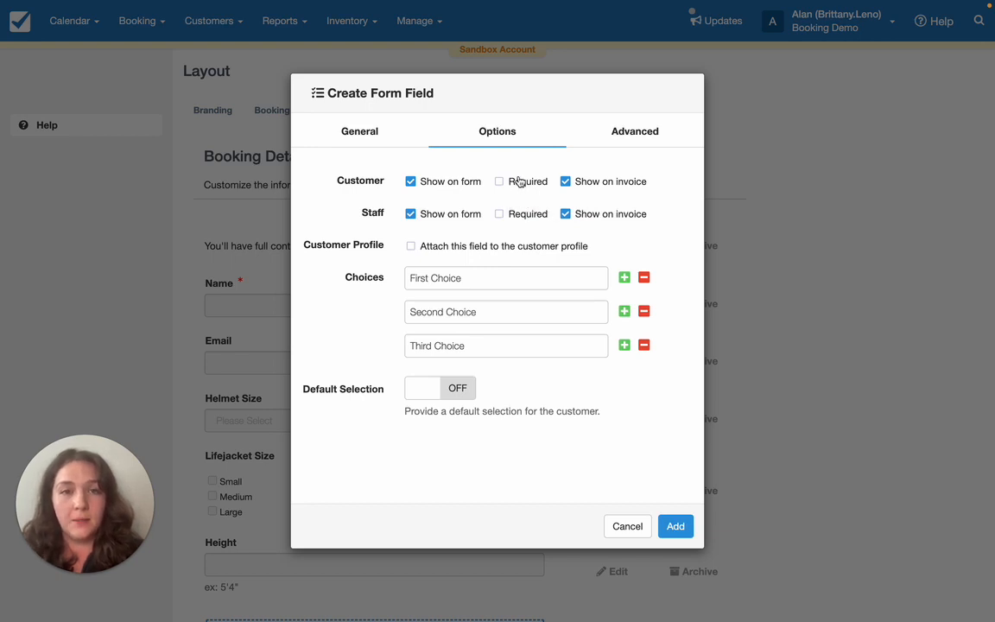
pyautogui.click(497, 182)
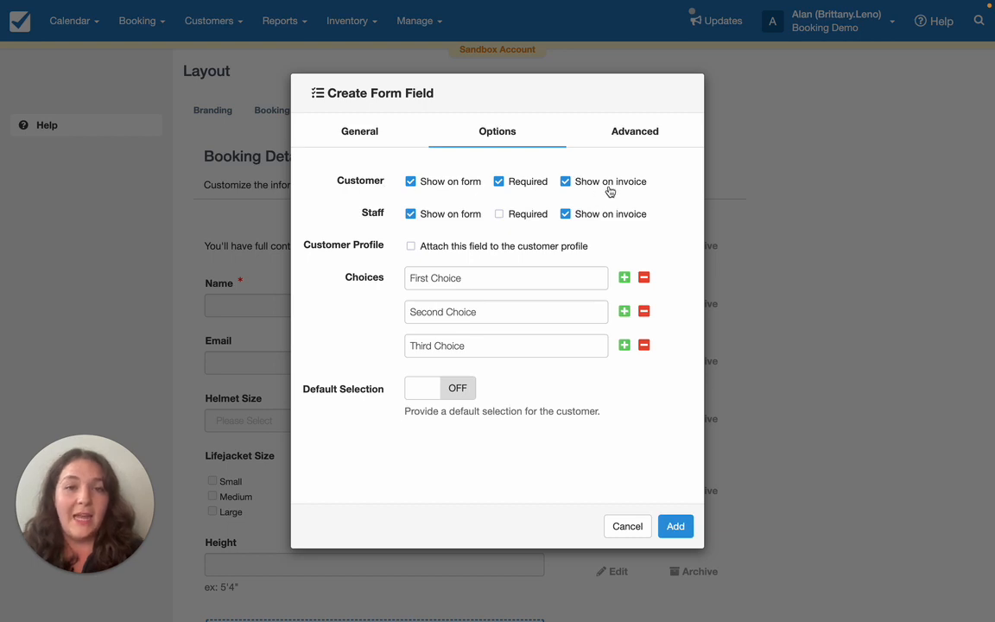
pyautogui.moveTo(610, 190)
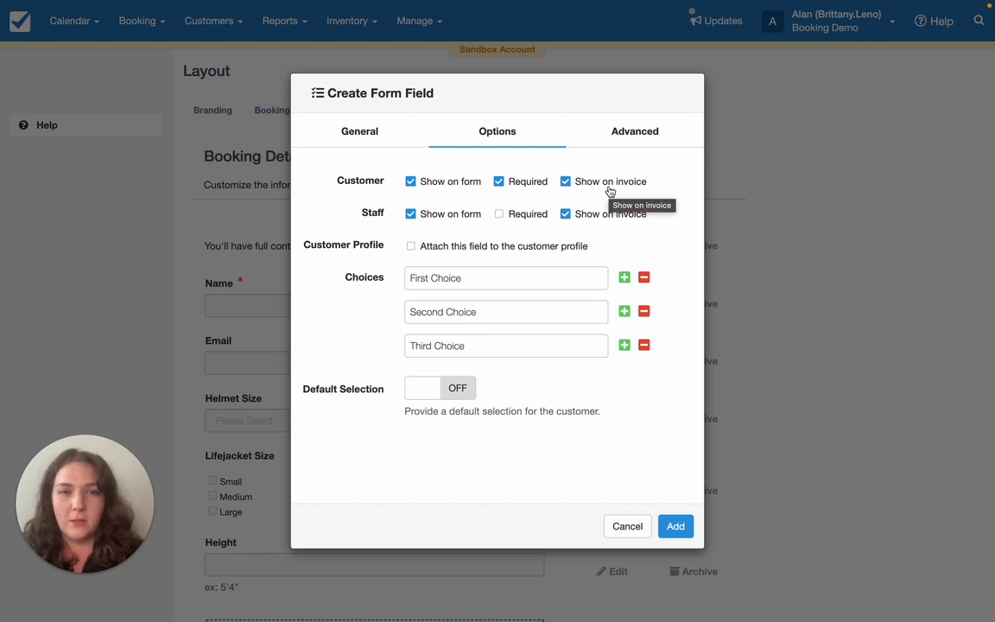
pyautogui.click(411, 245)
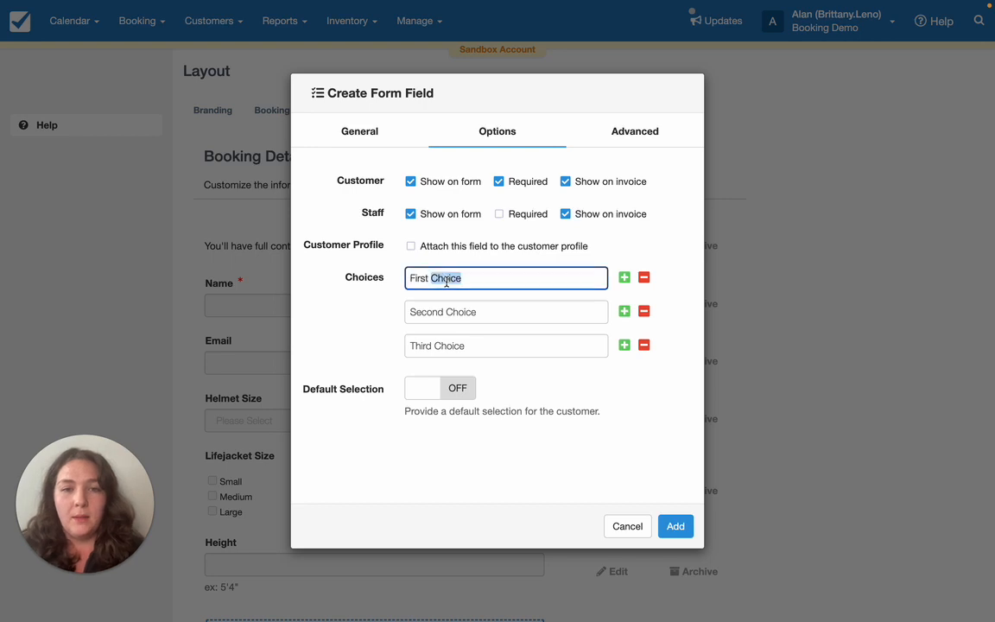
# Enter the choices Beginner, Intermediate and Advanced and leave Default Selection off
pyautogui.write('Beginne')
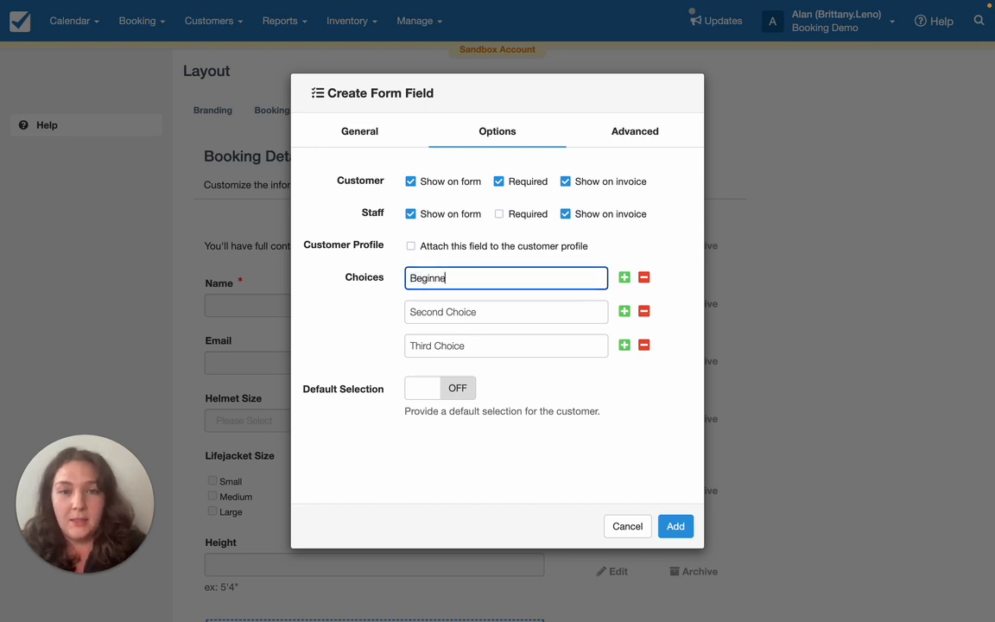
pyautogui.click(505, 311)
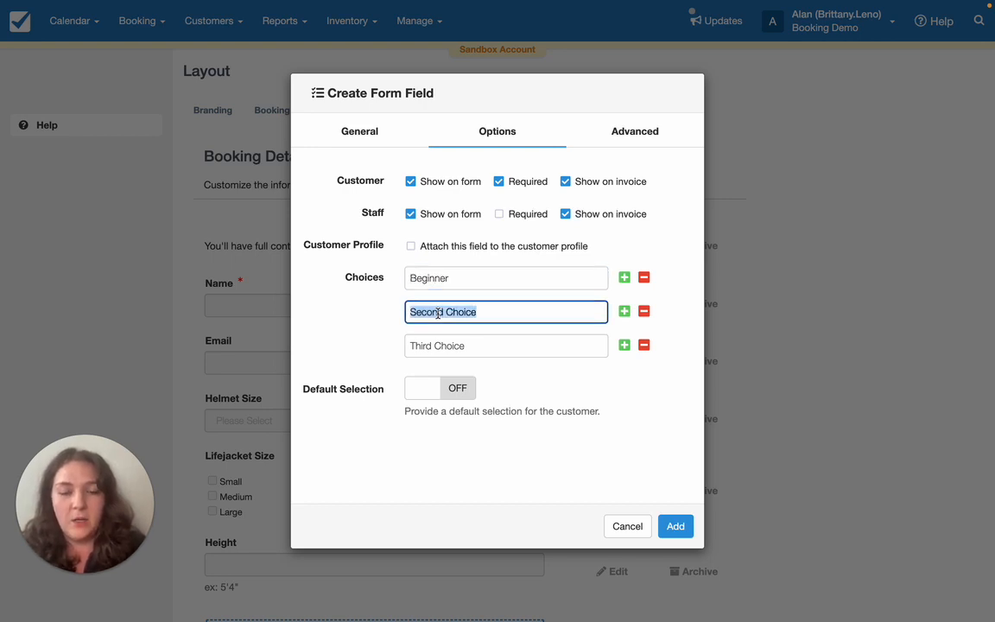
pyautogui.write('Intermediate')
pyautogui.click(506, 346)
pyautogui.write('Advanced')
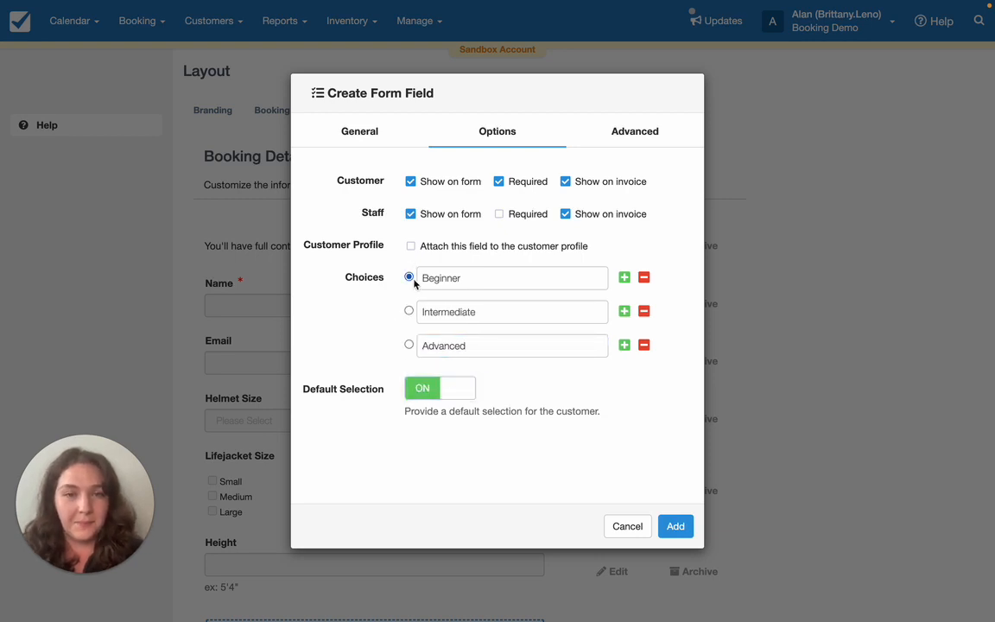
pyautogui.click(438, 387)
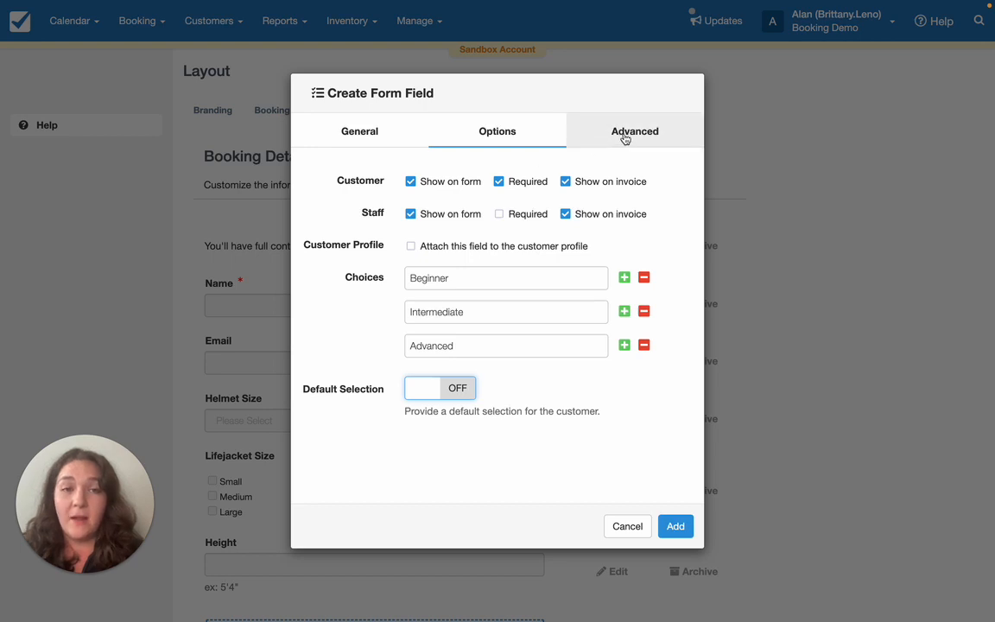
# Review the advanced settings, trying Product Specific with Rentals expanded, then leaving it off
pyautogui.click(634, 131)
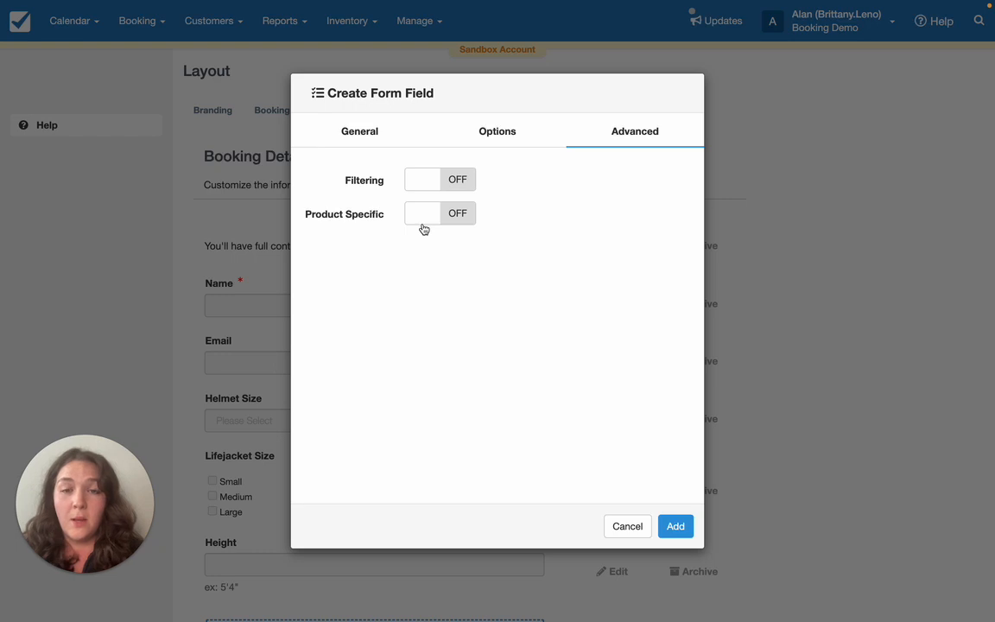
pyautogui.moveTo(442, 219)
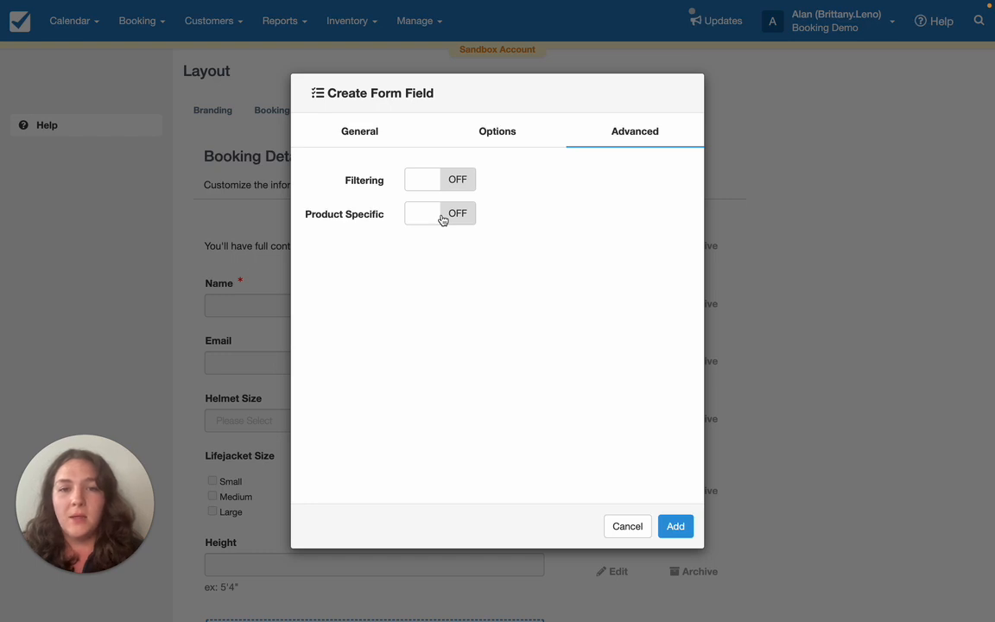
pyautogui.click(439, 214)
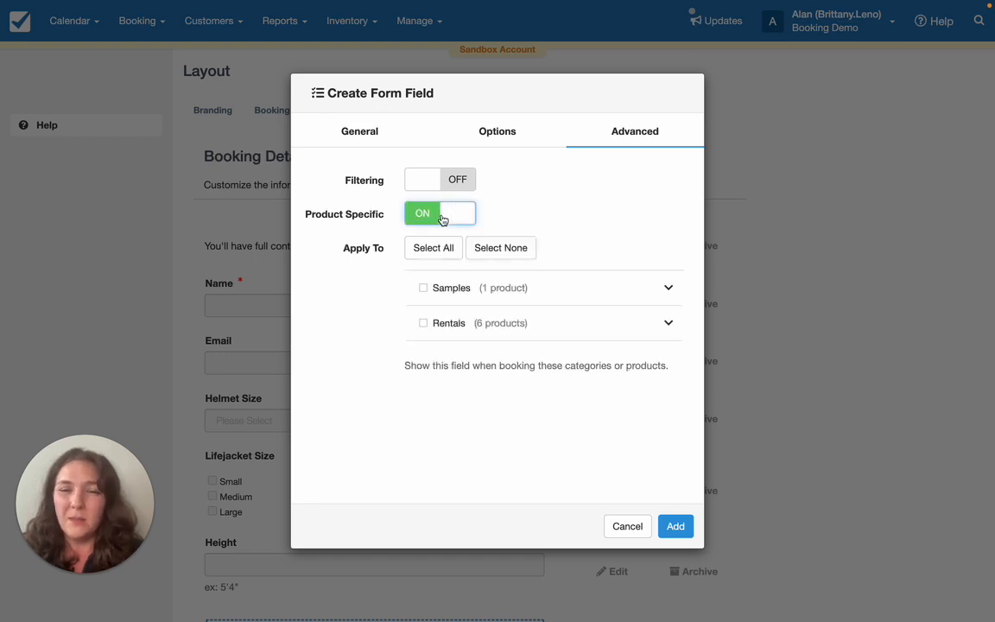
pyautogui.click(667, 323)
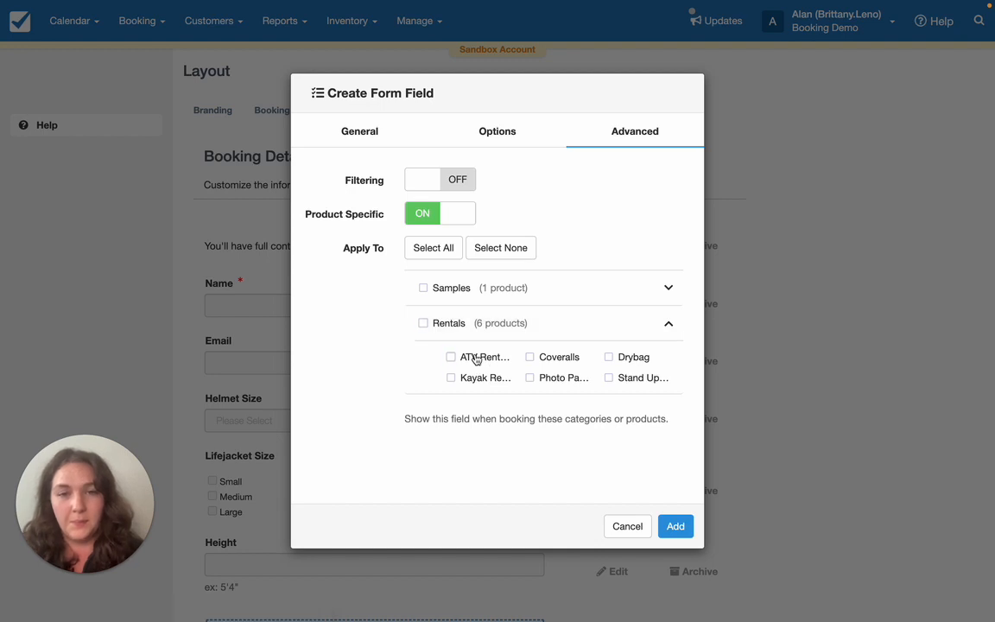
pyautogui.click(439, 214)
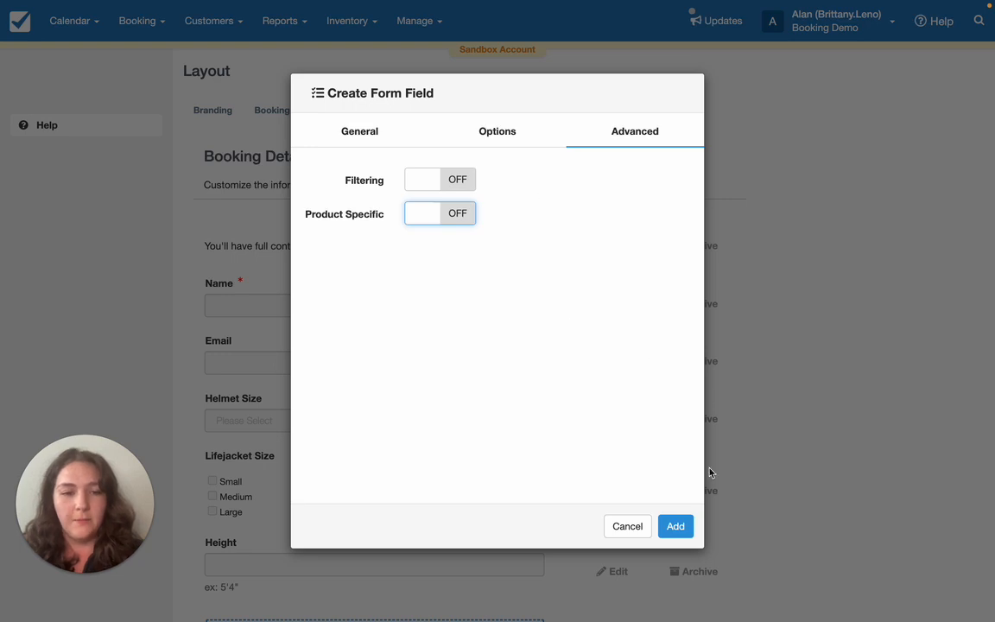
# Add the Experience Level? field and drag it up to sit second, right below Name
pyautogui.click(677, 525)
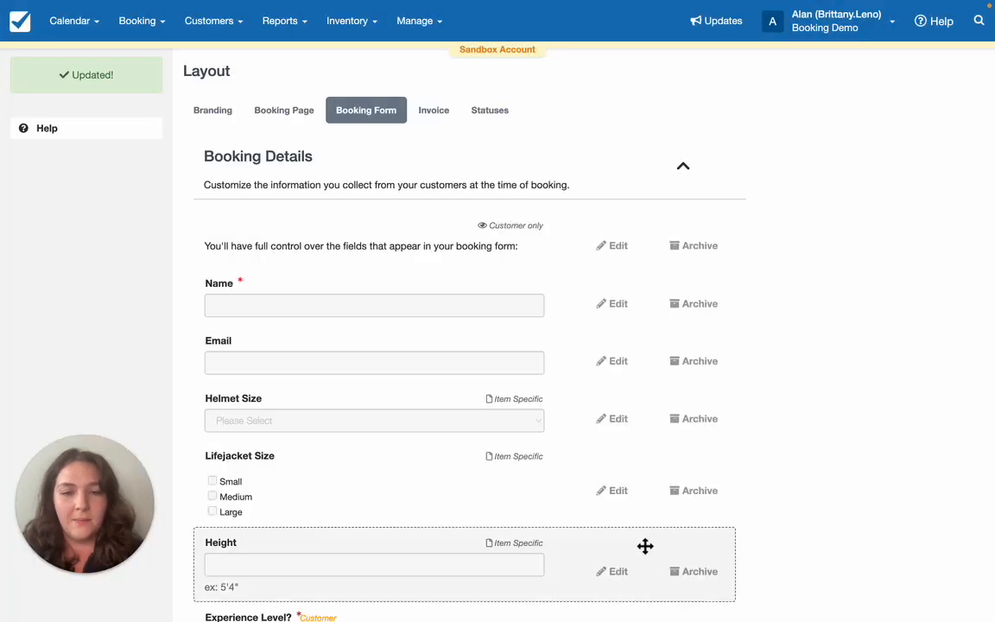
pyautogui.scroll(-3)
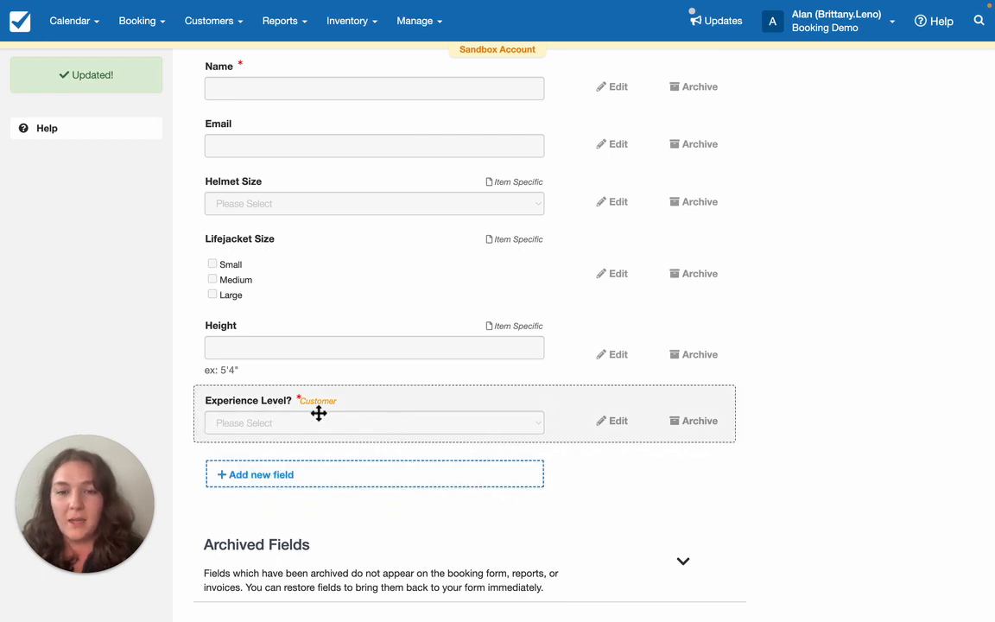
pyautogui.moveTo(318, 413); pyautogui.dragTo(349, 235)
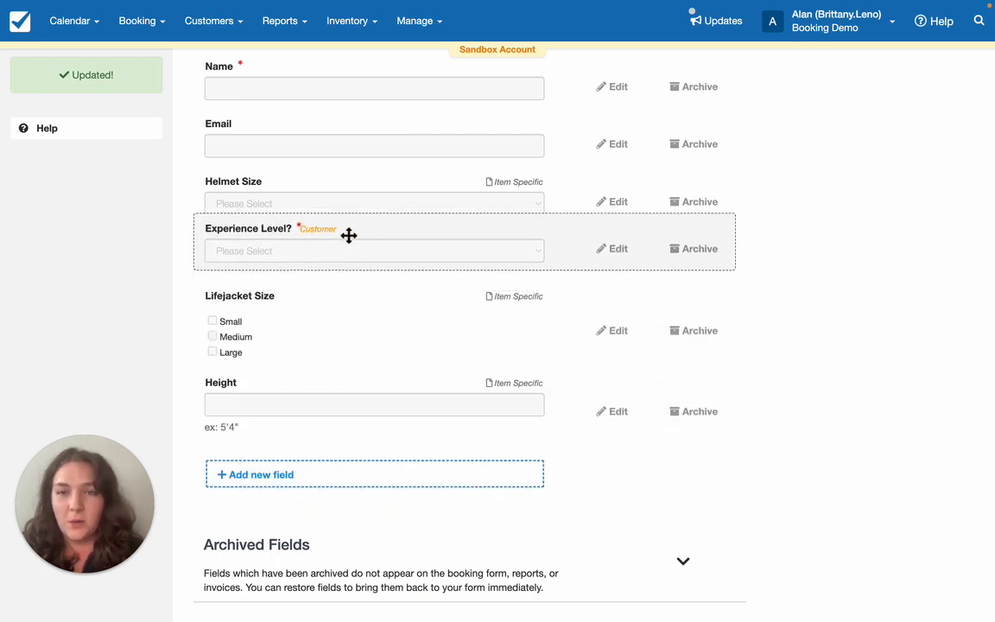
pyautogui.moveTo(349, 235); pyautogui.dragTo(353, 141)
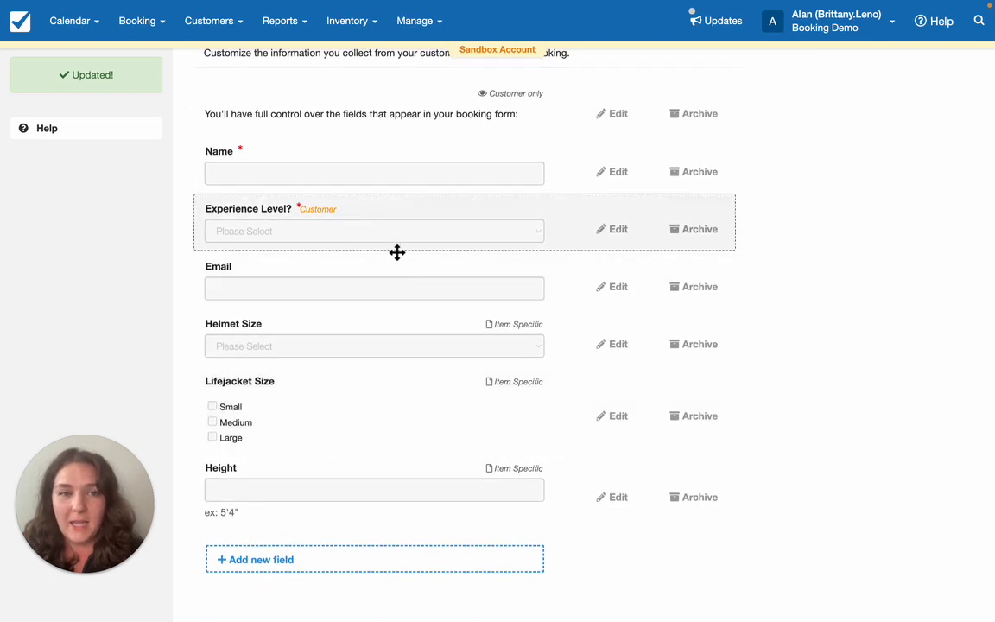
pyautogui.scroll(-3)
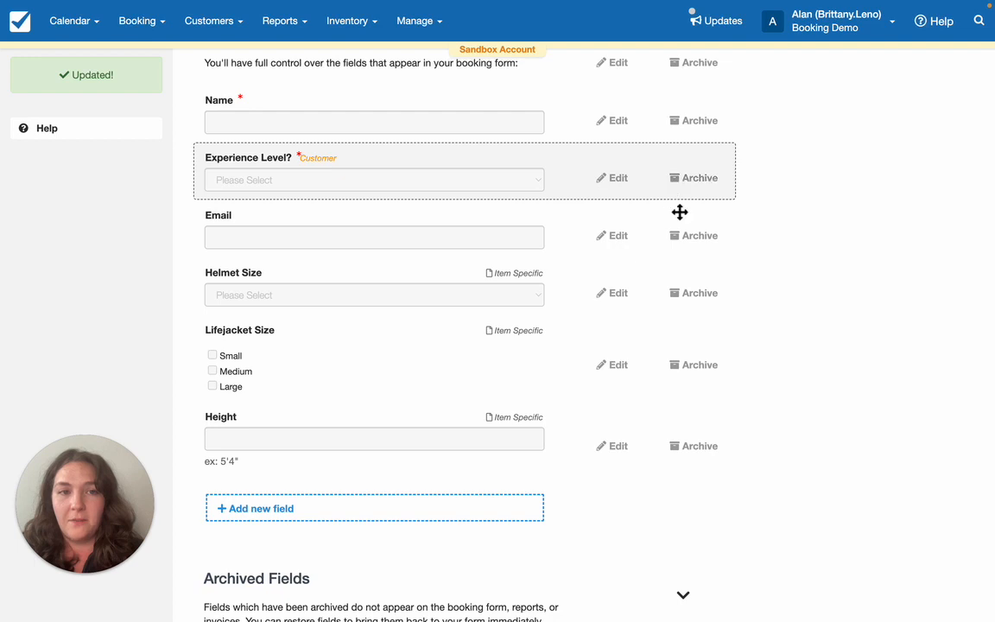